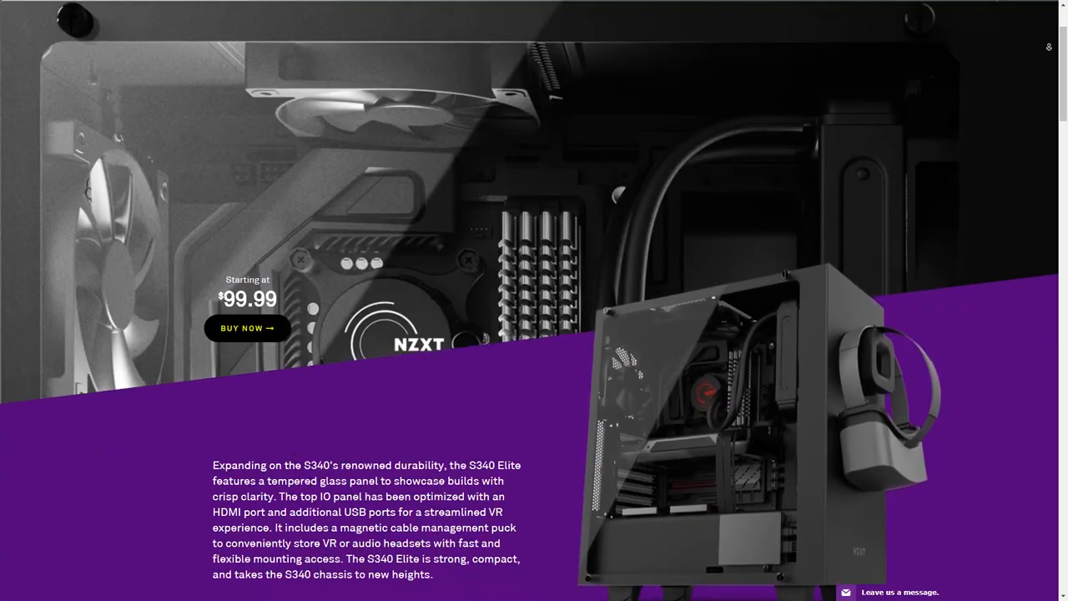
pyautogui.scroll(-3)
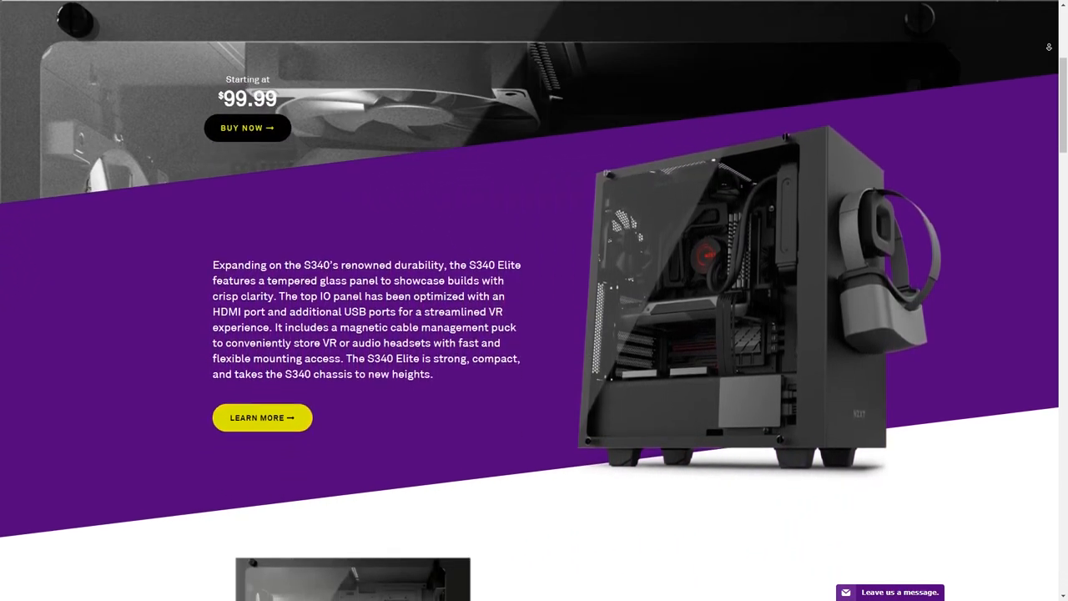
pyautogui.scroll(-3)
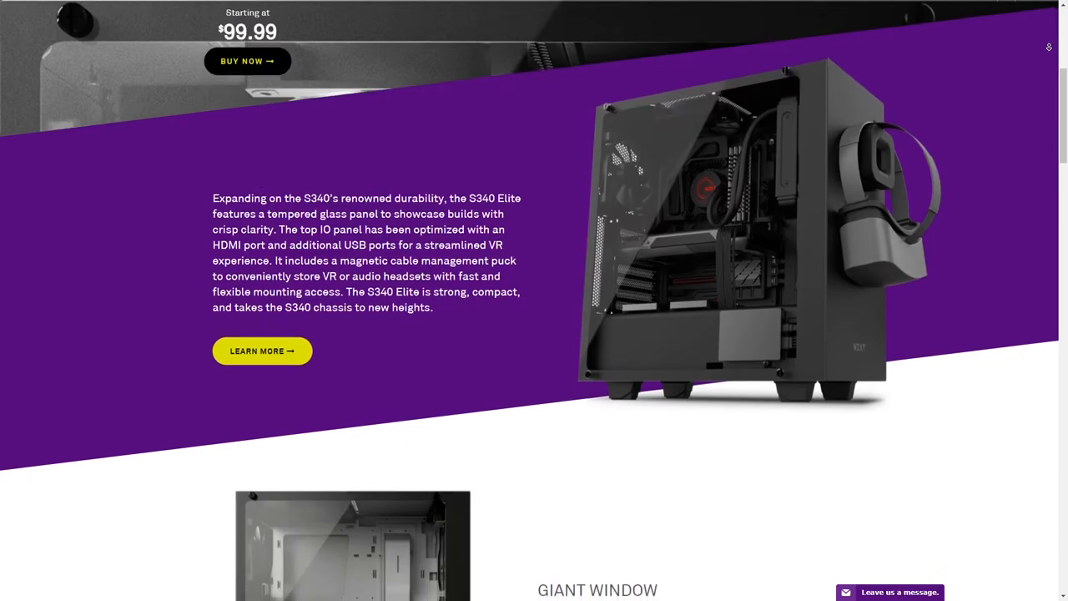